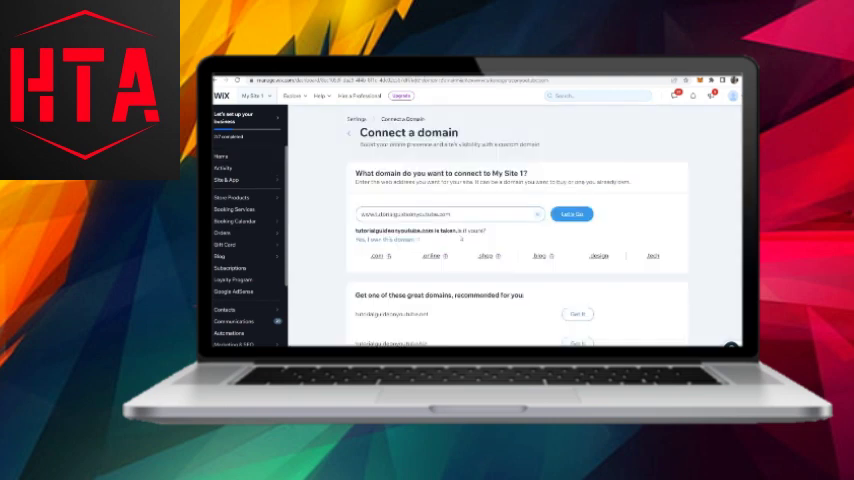
# Proceed with 'Let's Go' to the nameserver connection instructions for the entered domain
pyautogui.click(572, 214)
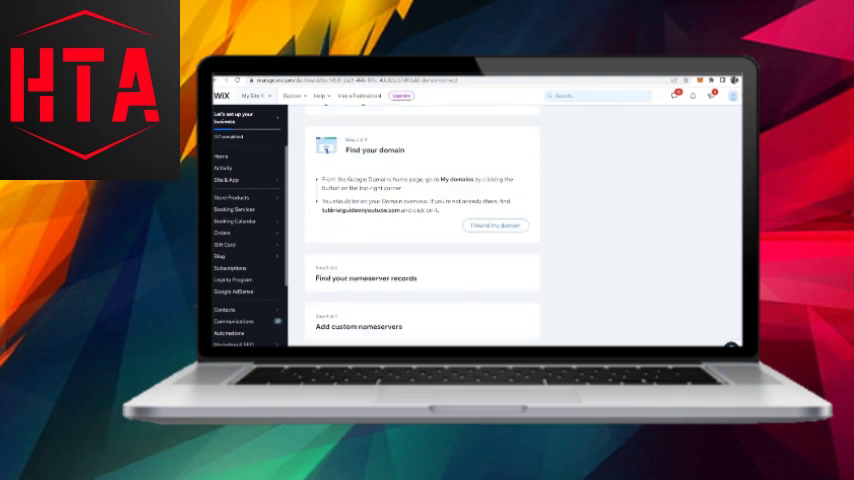
# Expand the 'Find your nameserver records' step to see the Wix nameserver addresses
pyautogui.click(492, 226)
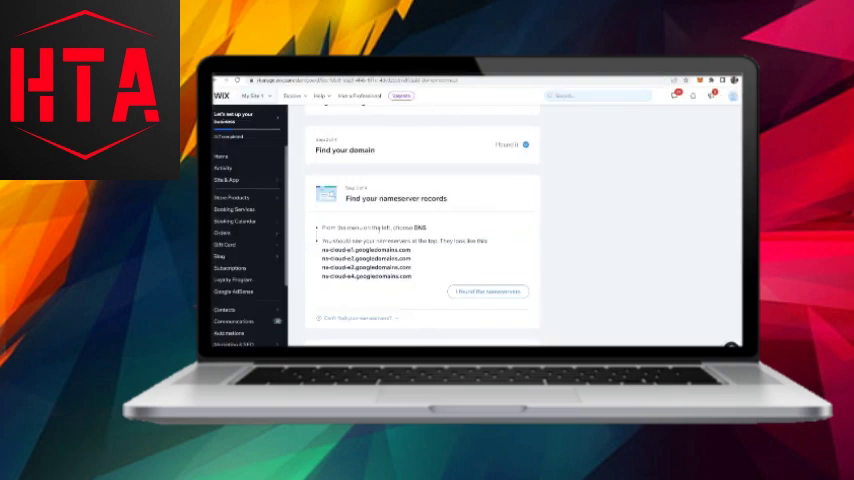
pyautogui.scroll(-3)
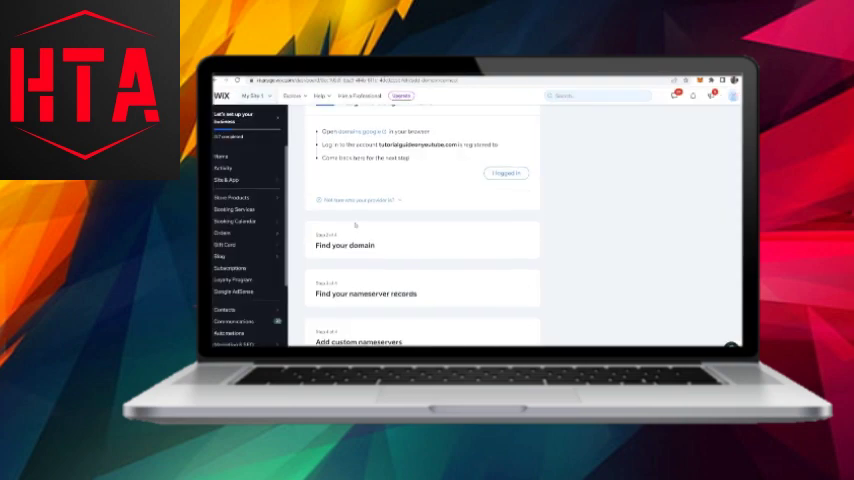